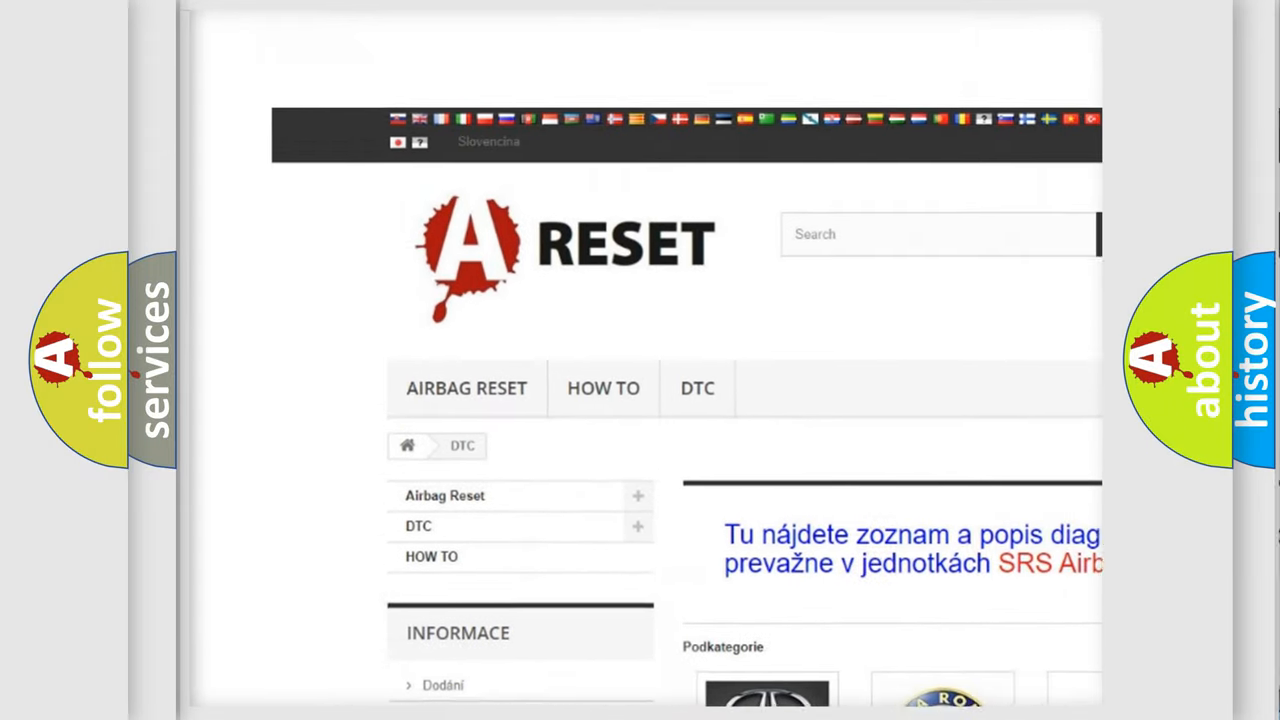
Open the Infiniti DTC tile from the brand grid to show its B-series code list
scroll(up, 3)
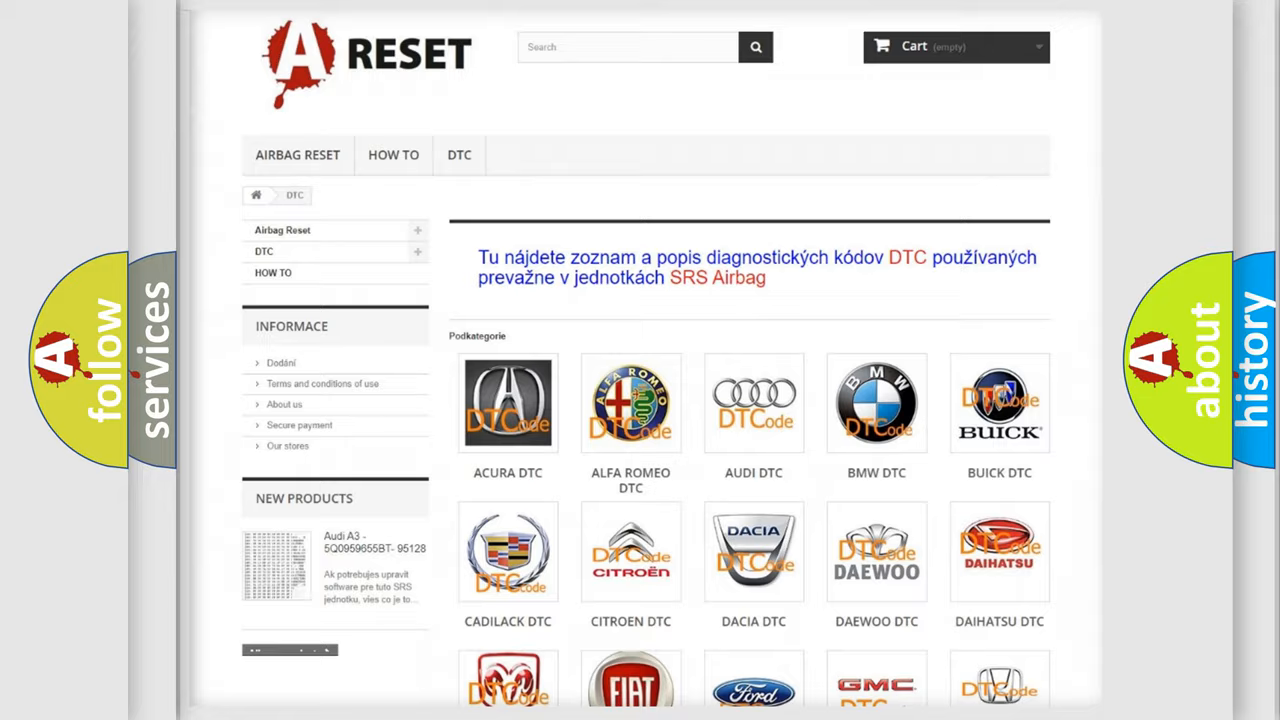
scroll(down, 3)
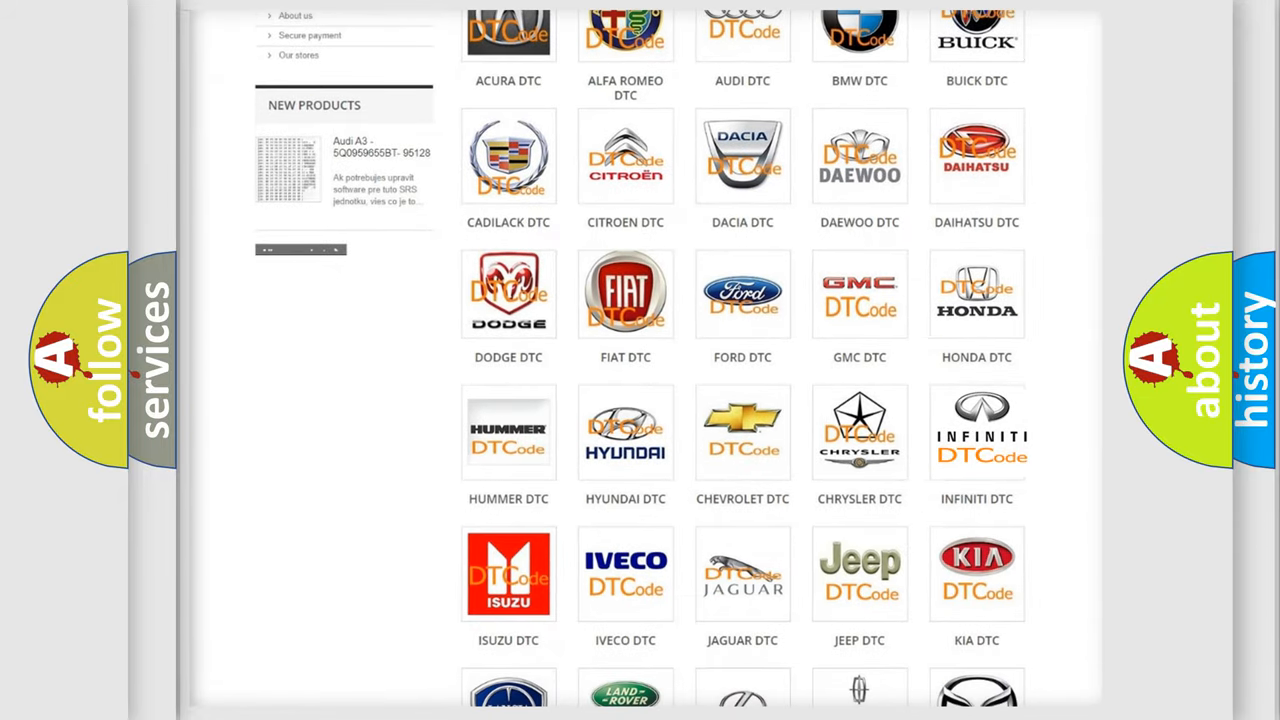
click(976, 432)
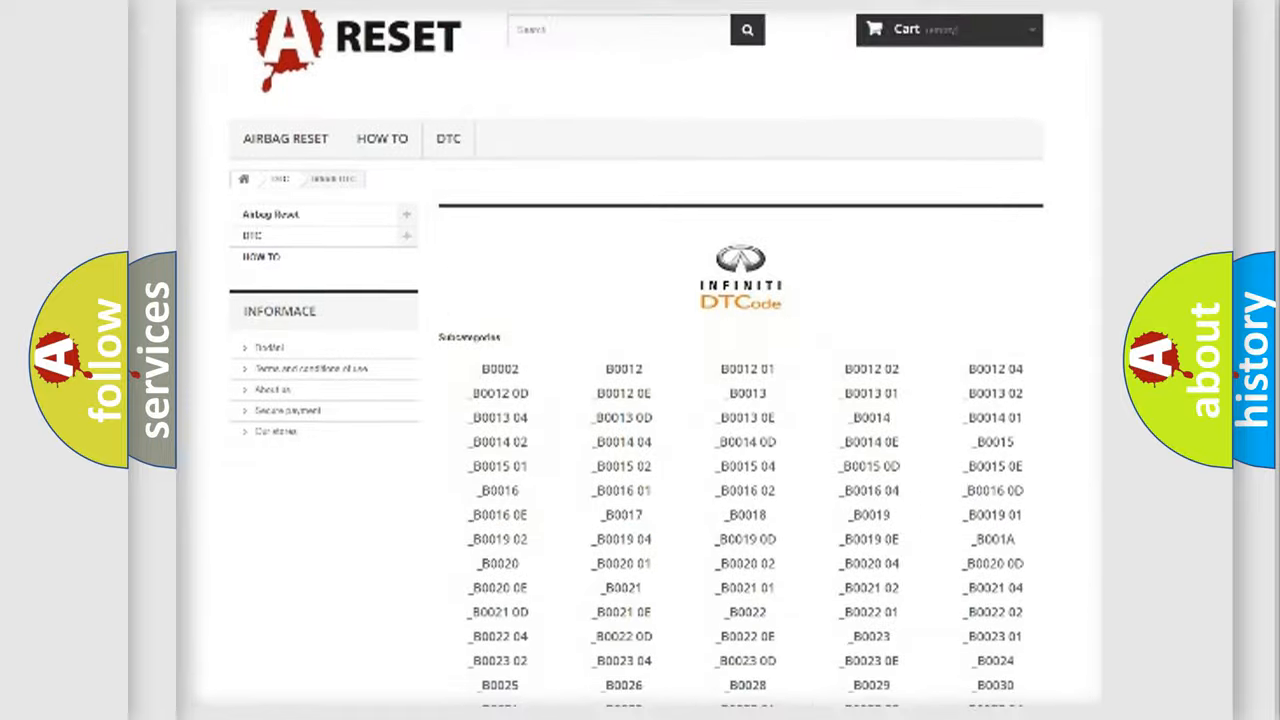
scroll(up, 3)
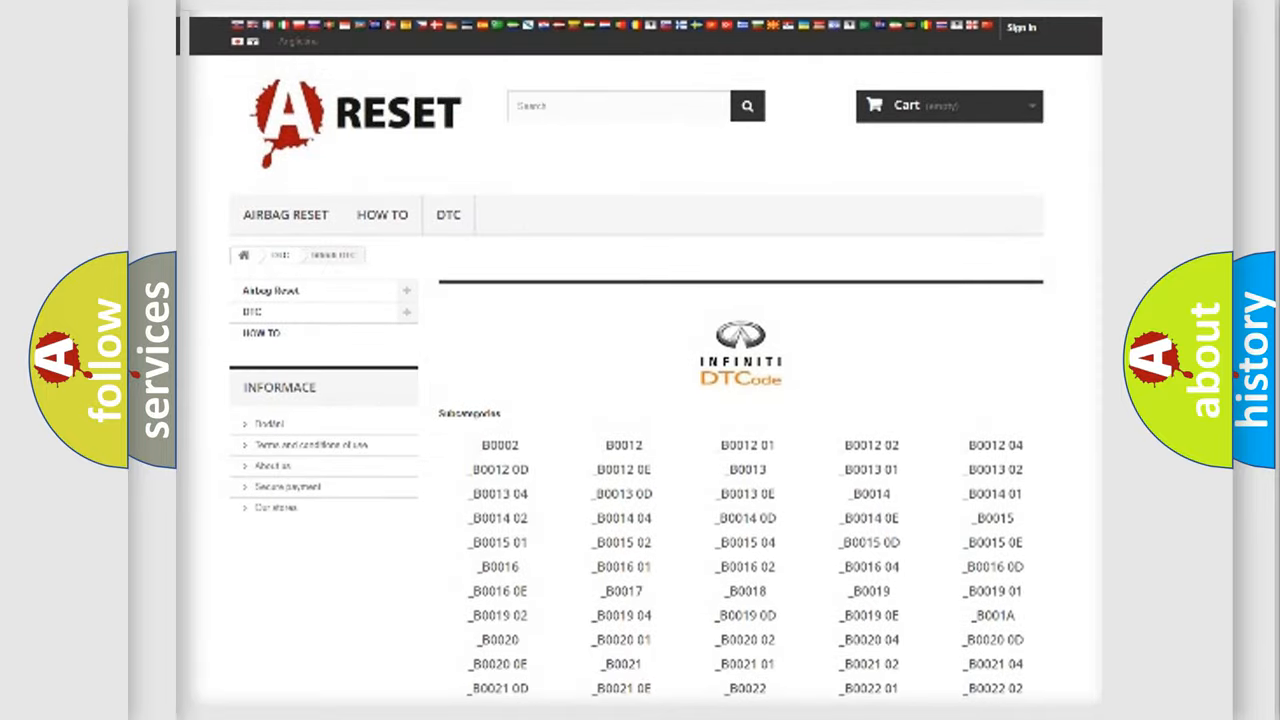